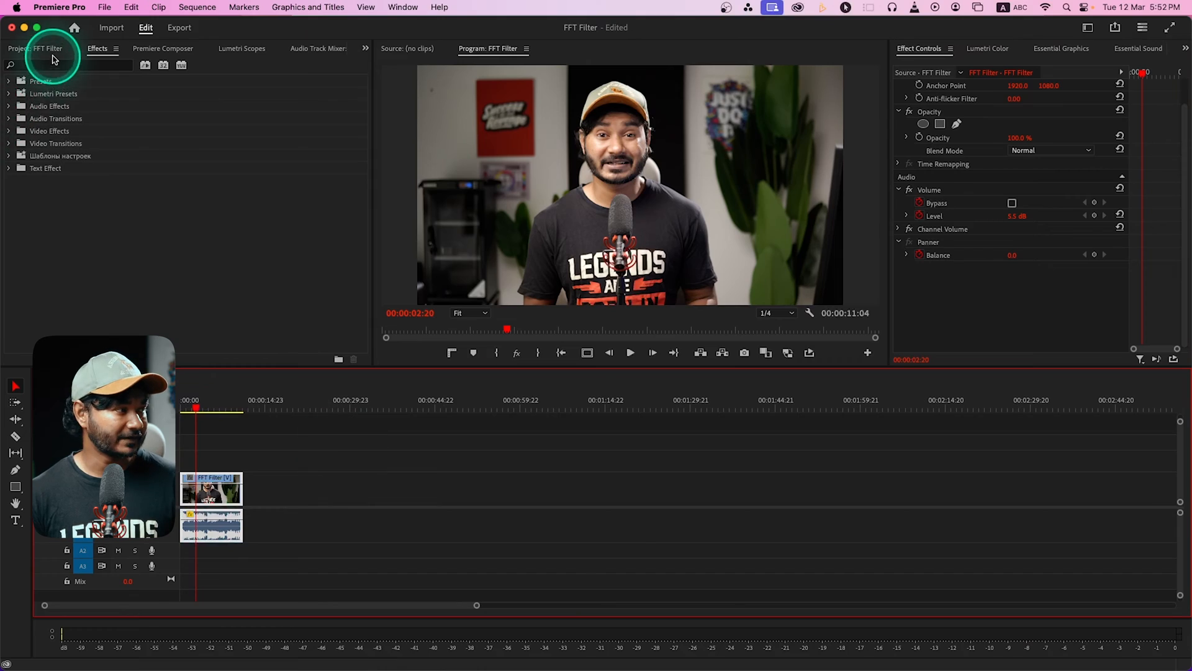
# Step: Browse the Effects panel to Audio Effects > Filter and EQ to reach FFT Filter
pyautogui.click(21, 48)
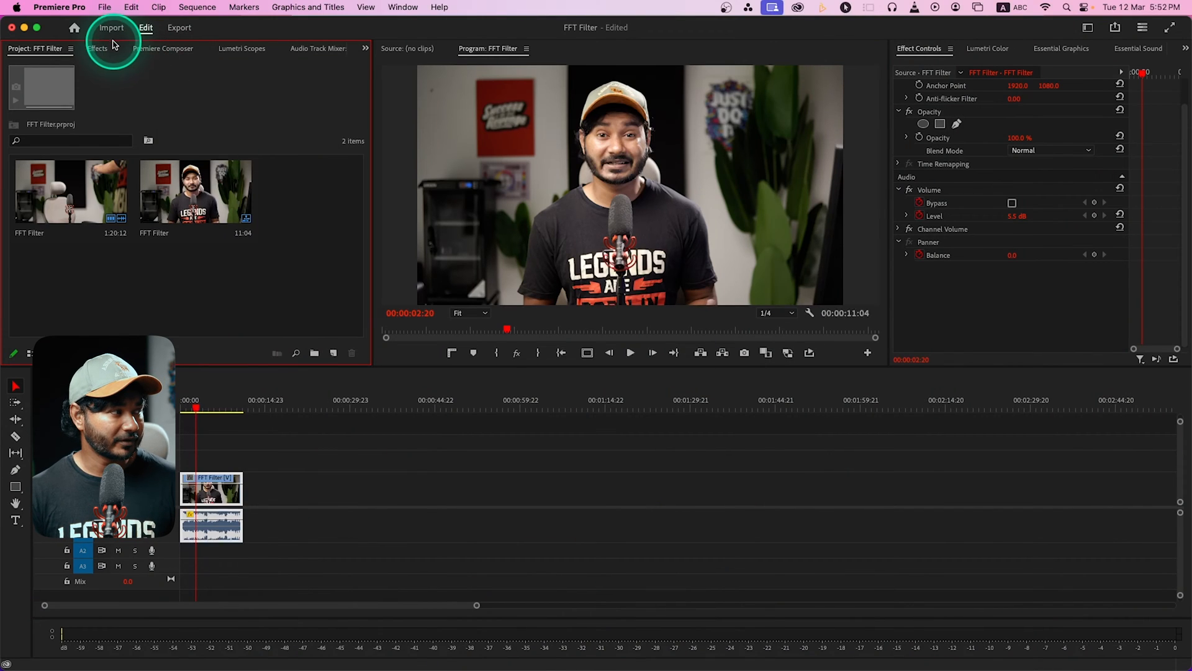
pyautogui.click(97, 49)
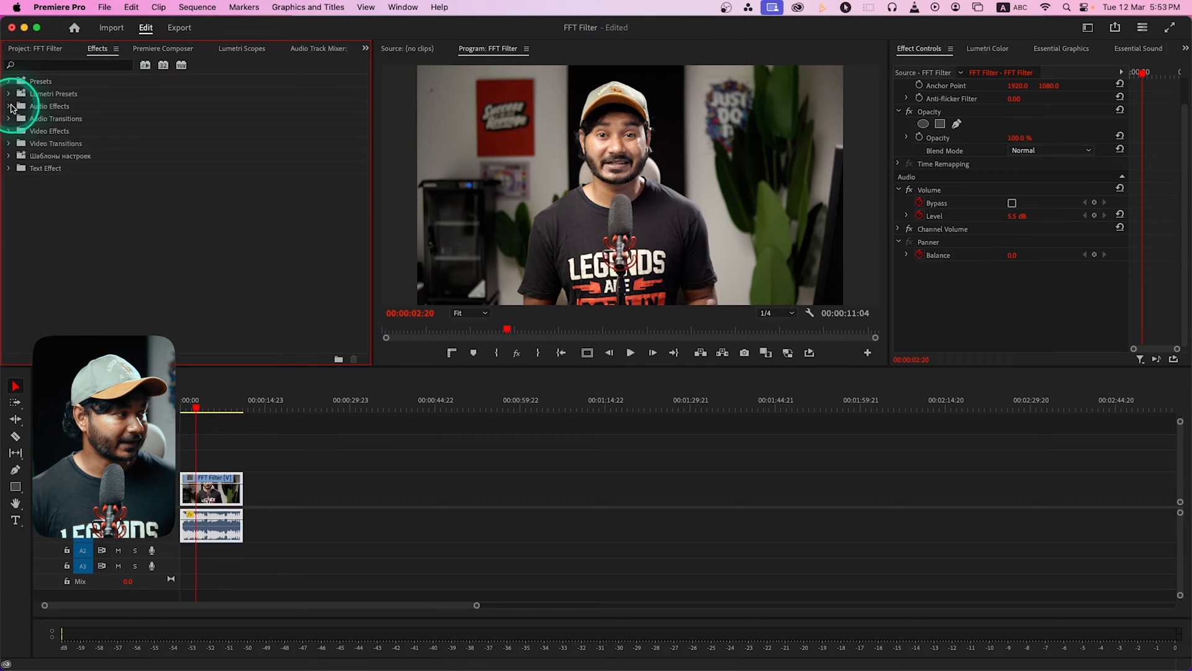
pyautogui.click(9, 105)
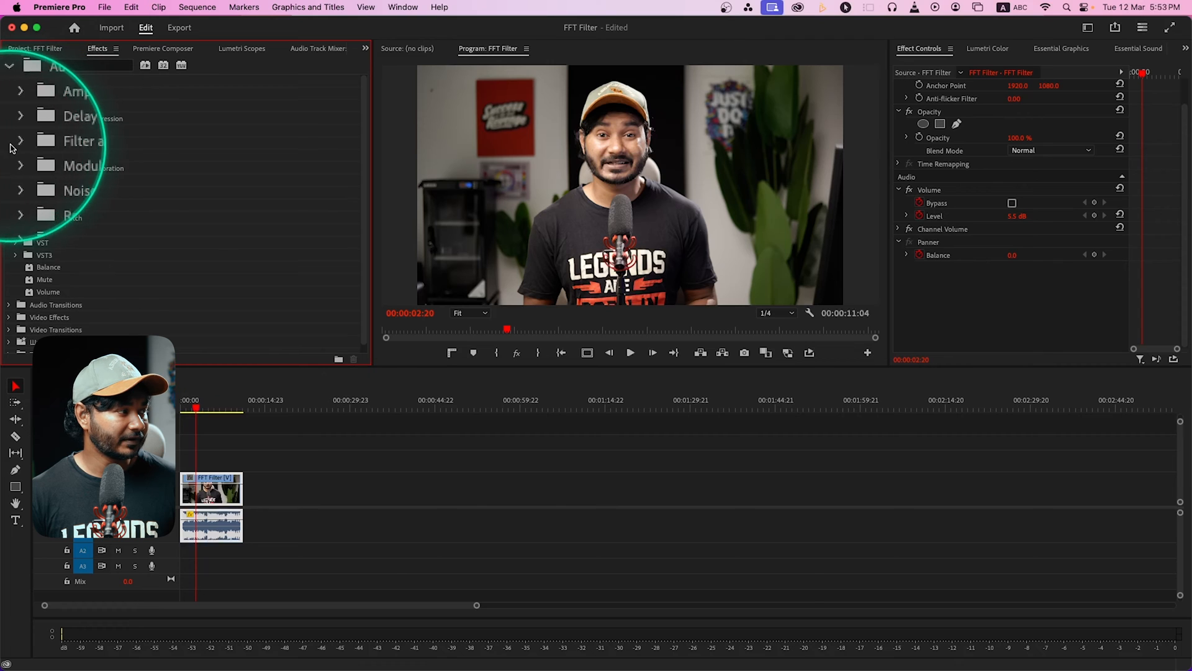
pyautogui.click(15, 142)
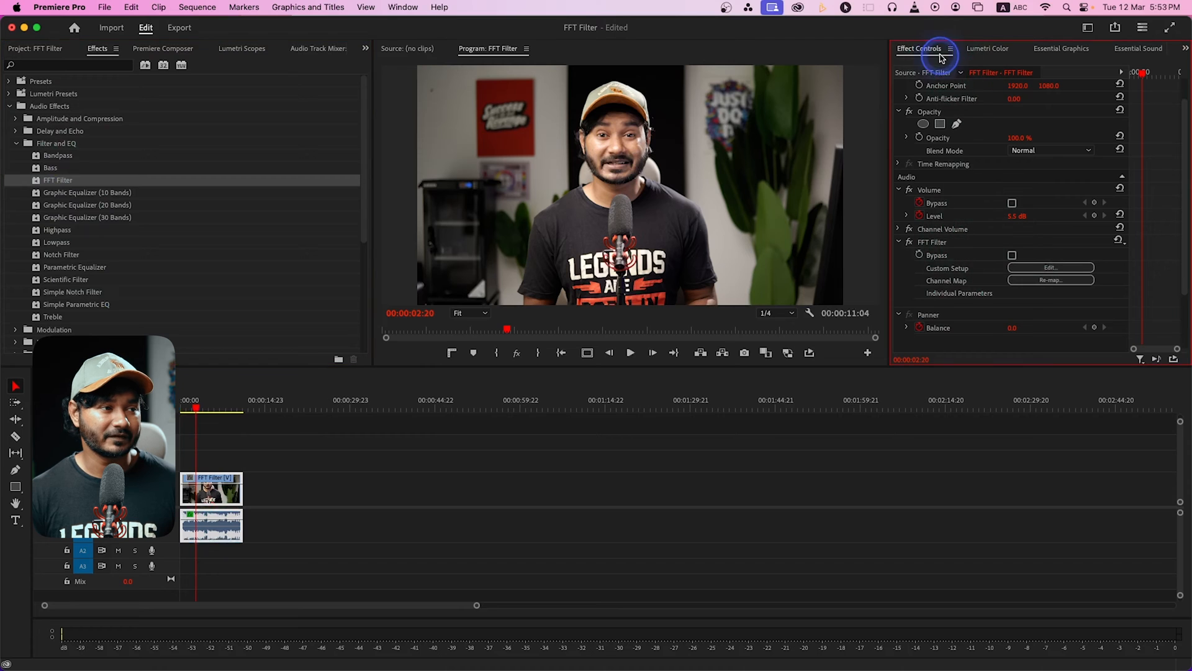
pyautogui.click(919, 48)
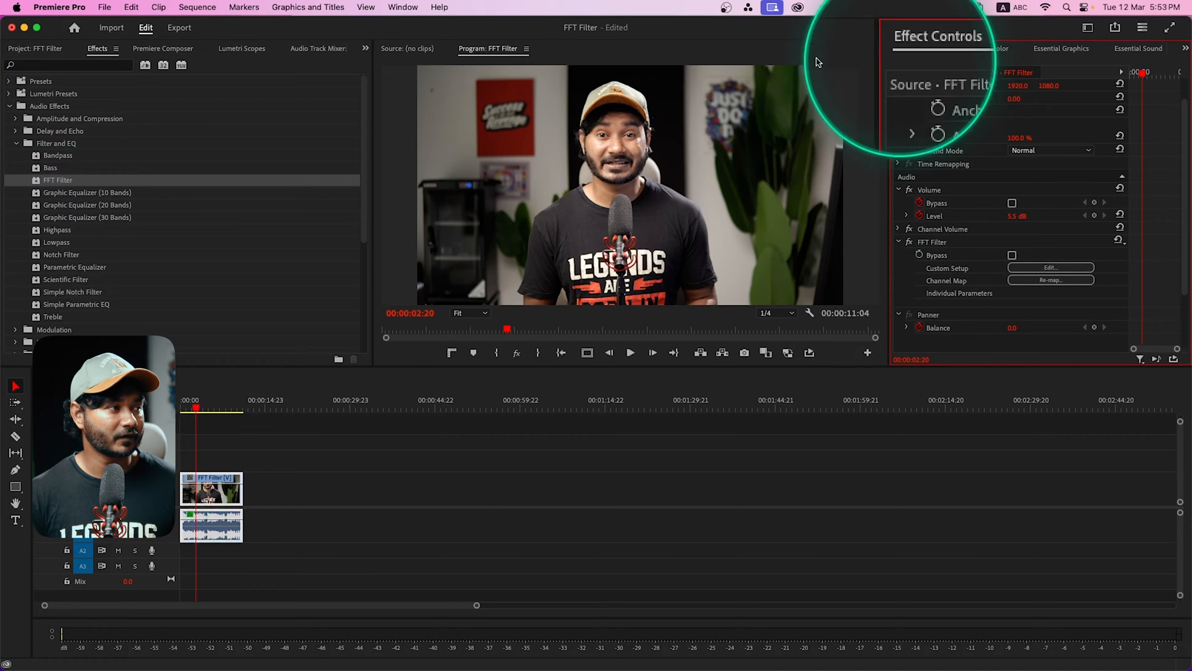
pyautogui.click(402, 7)
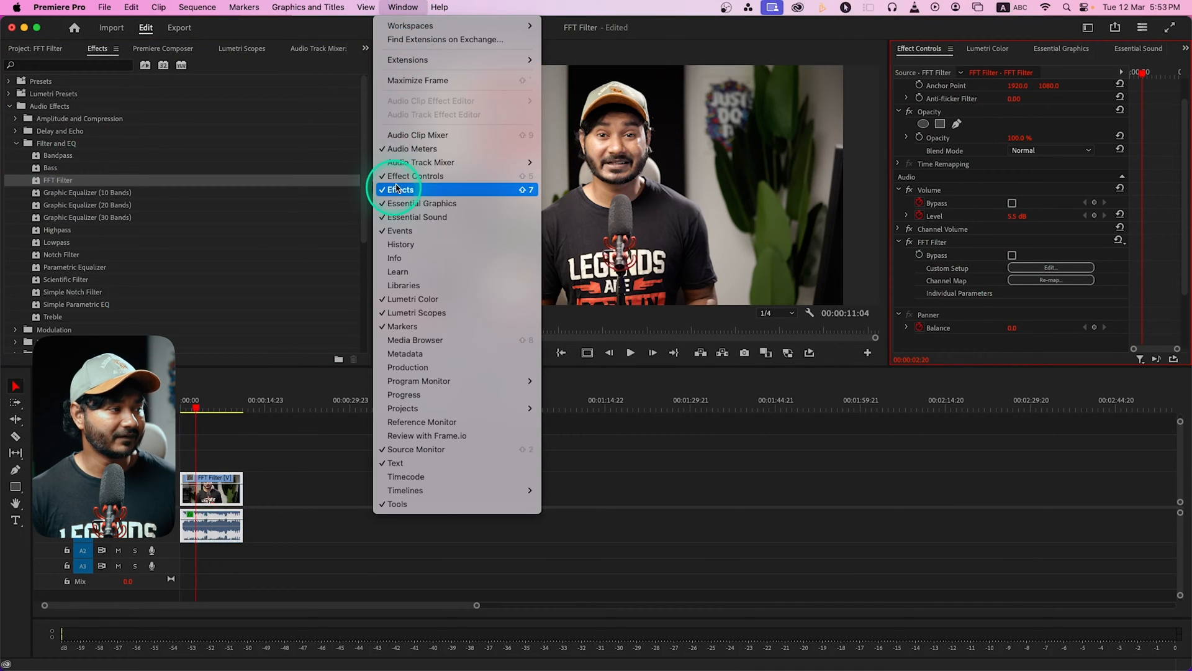
pyautogui.click(399, 188)
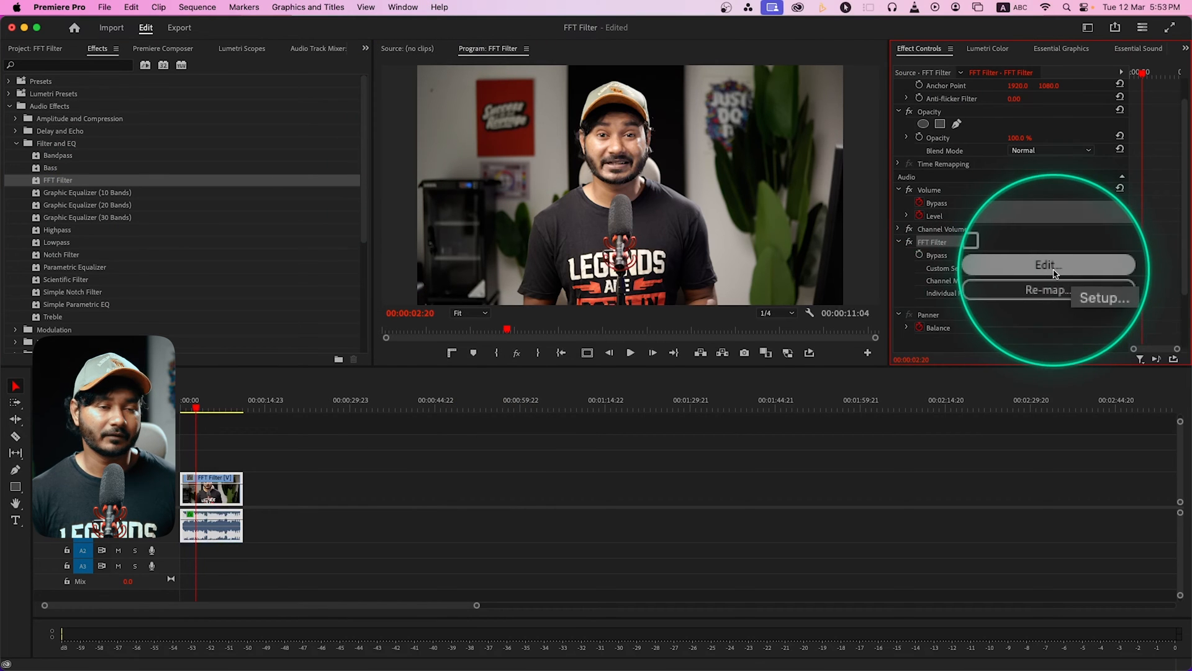
# Step: Bring up the FFT Filter's Custom Setup editor and try the linear scale before returning to logarithmic
pyautogui.click(1048, 264)
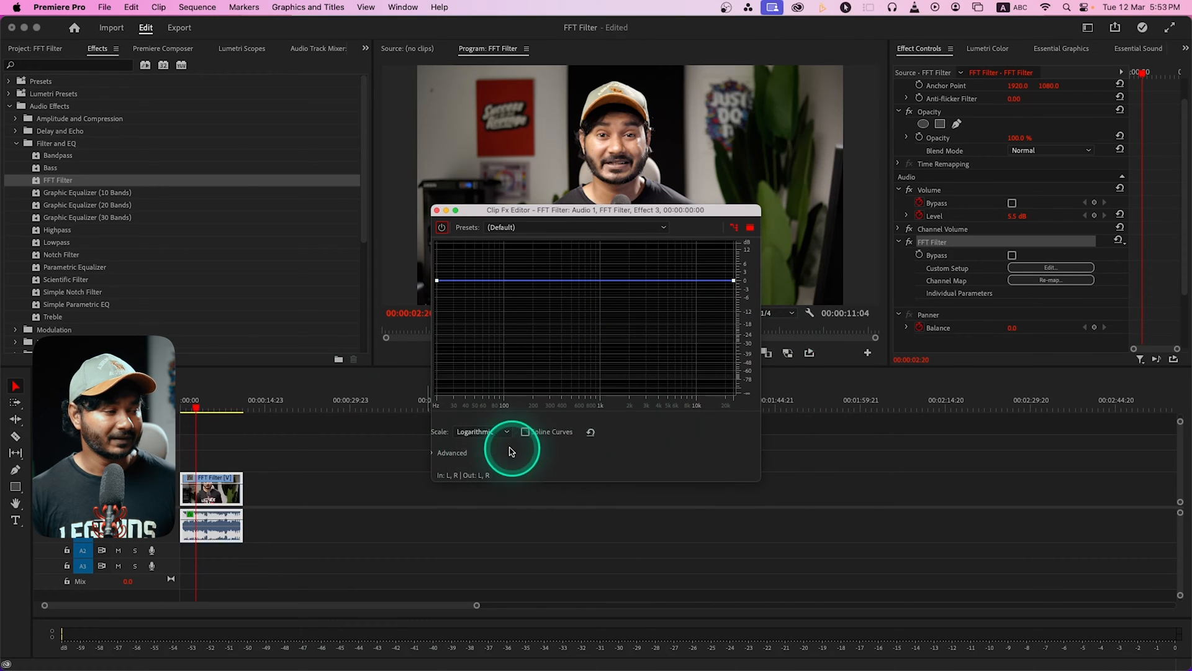
pyautogui.moveTo(481, 408)
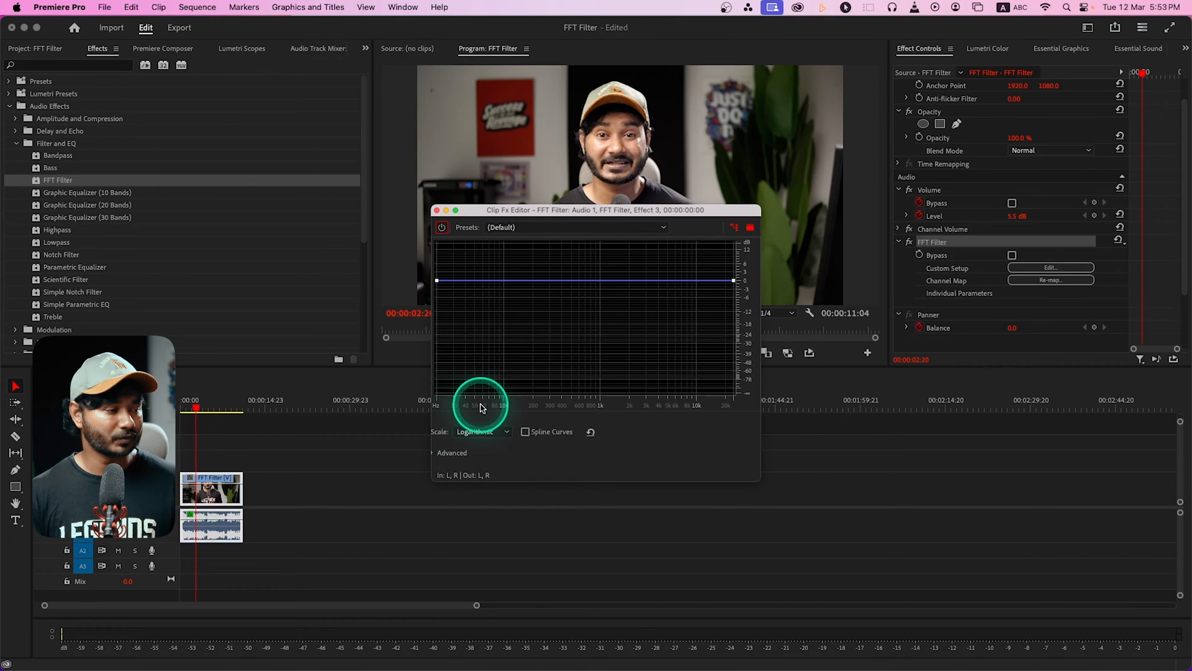
pyautogui.click(483, 431)
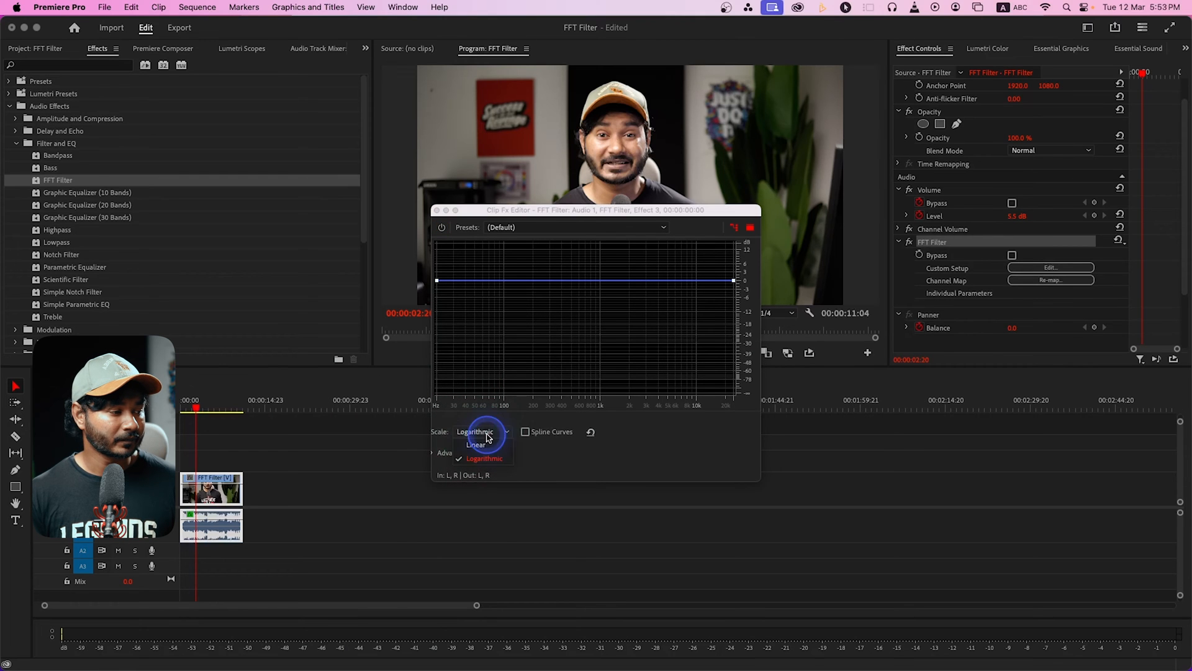
pyautogui.click(475, 445)
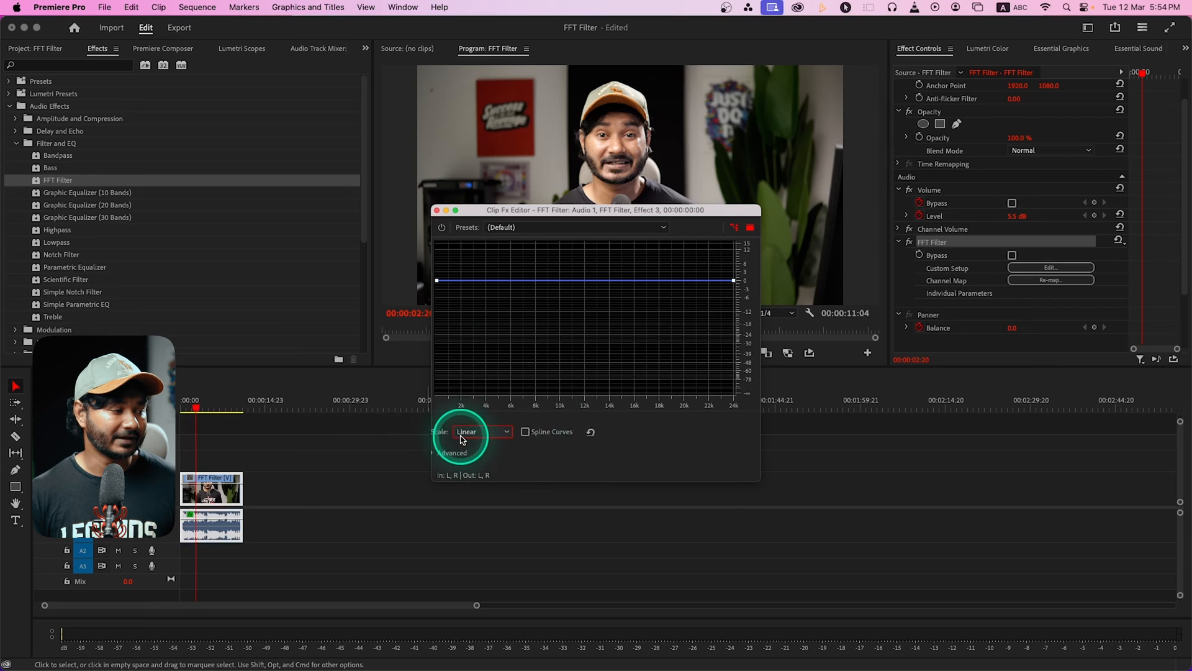
pyautogui.click(481, 431)
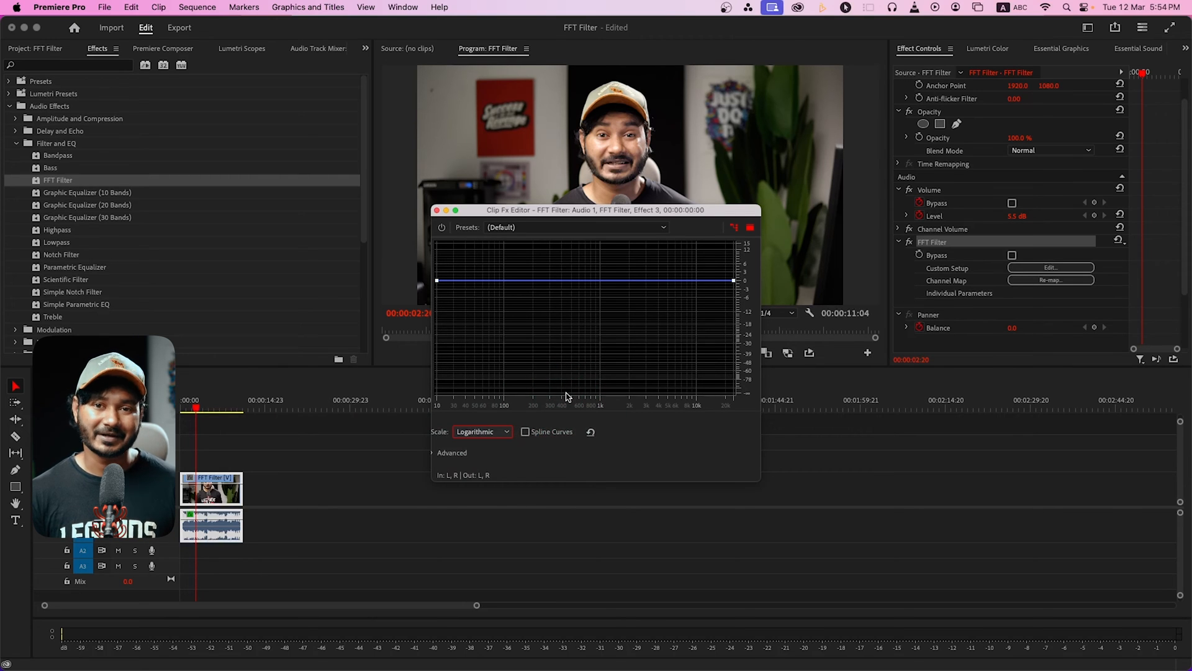
pyautogui.click(569, 390)
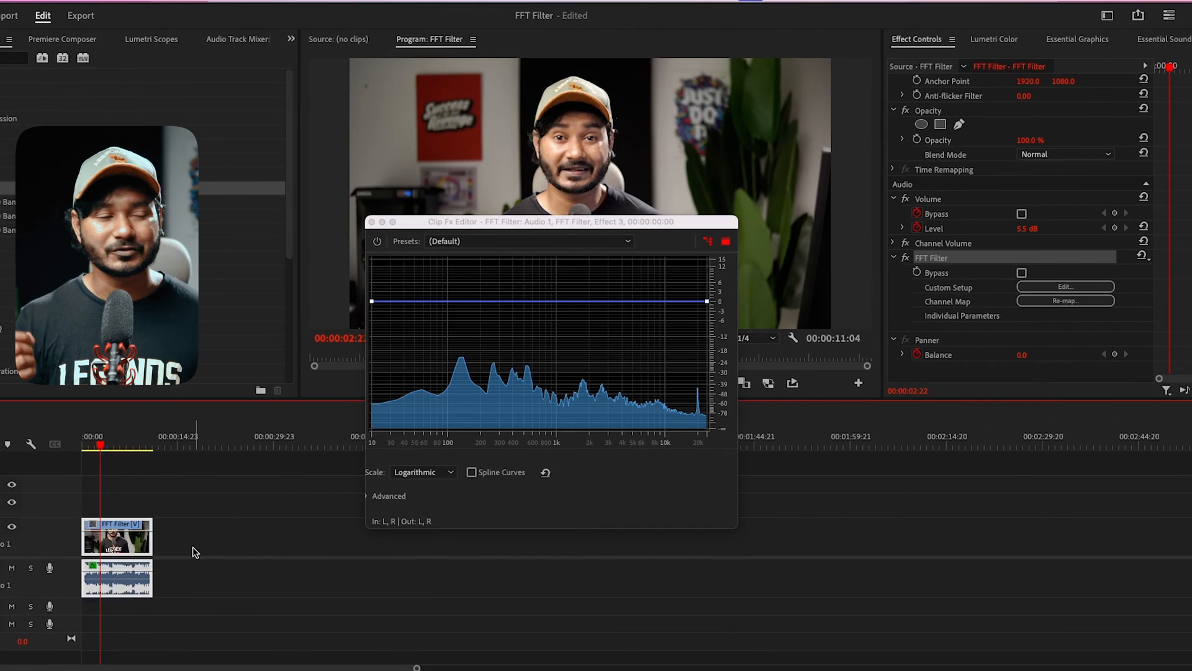
# Step: Add a curve point near 100 Hz and pull the left end to the bottom for a steep low cut
pyautogui.click(454, 419)
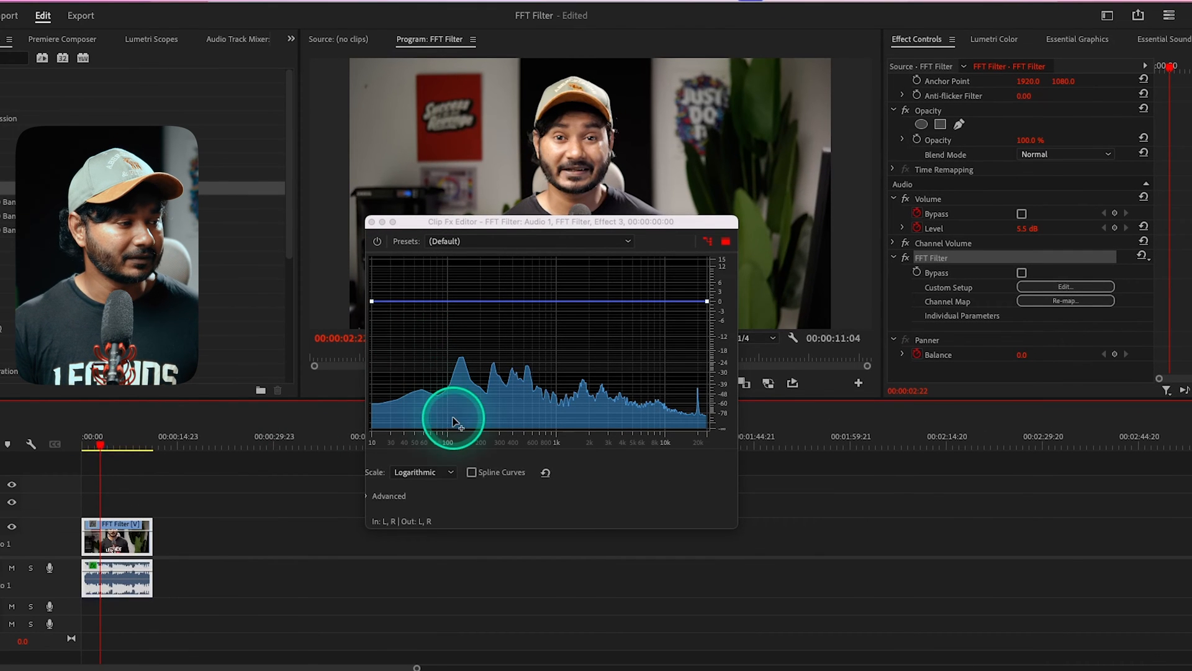
pyautogui.moveTo(452, 422); pyautogui.dragTo(444, 304)
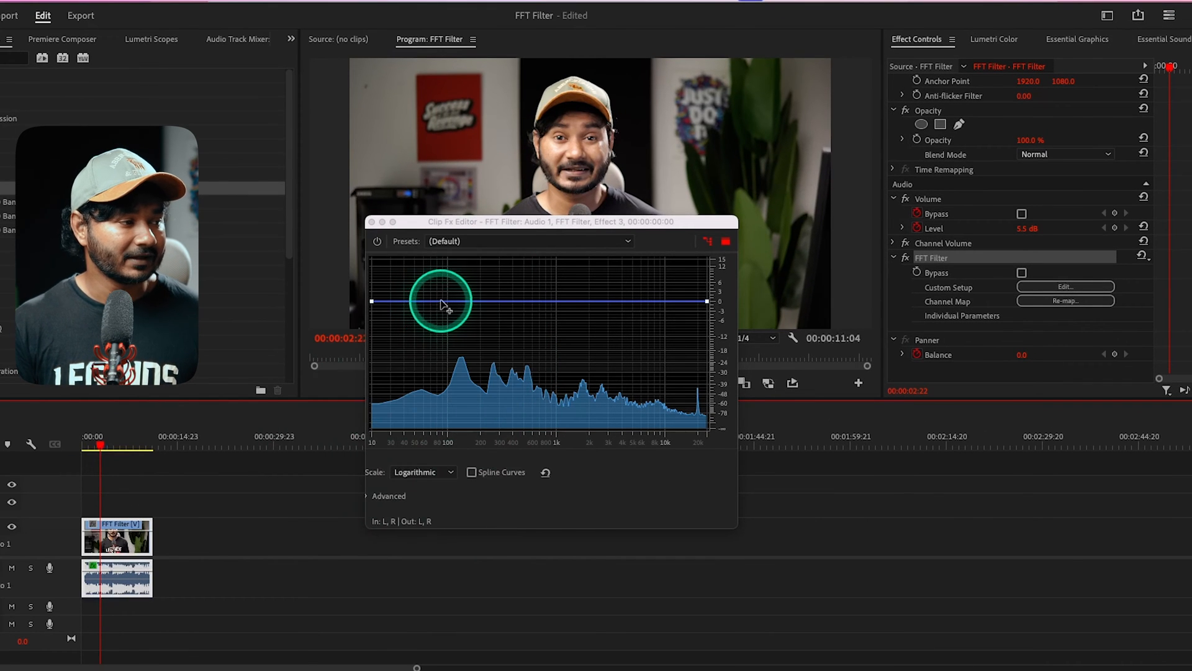
pyautogui.moveTo(444, 302); pyautogui.dragTo(429, 301)
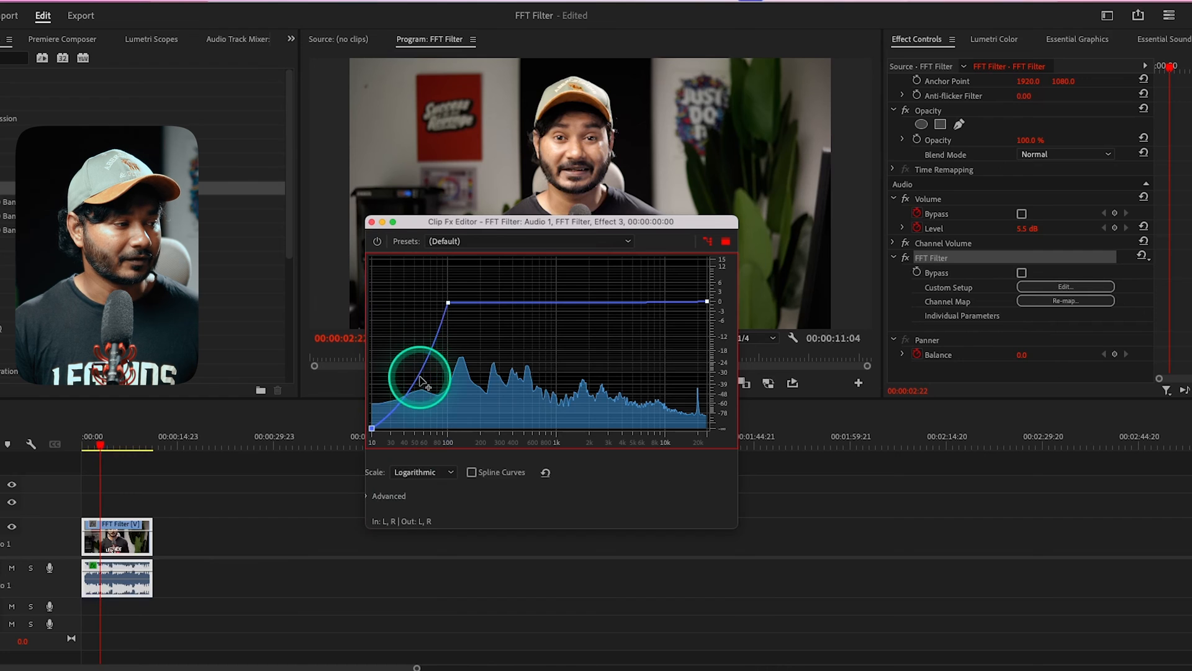
pyautogui.moveTo(422, 380); pyautogui.dragTo(443, 425)
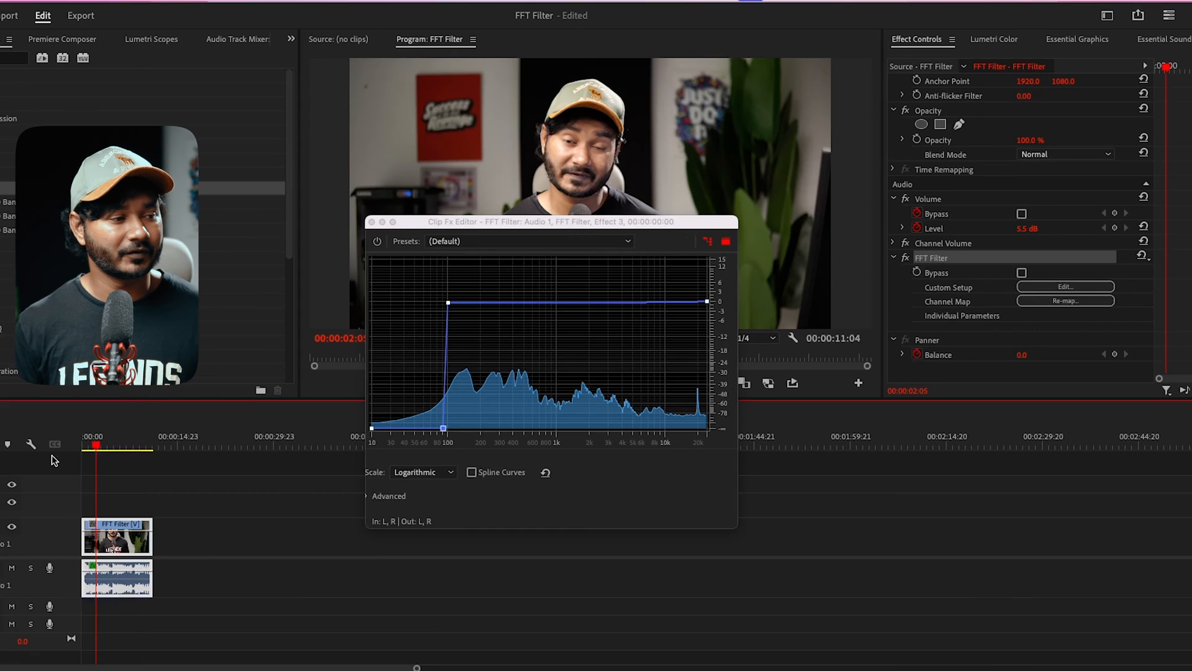
# Step: Add points around 5k–10k Hz and pull the middle one down into a narrow notch
pyautogui.click(625, 303)
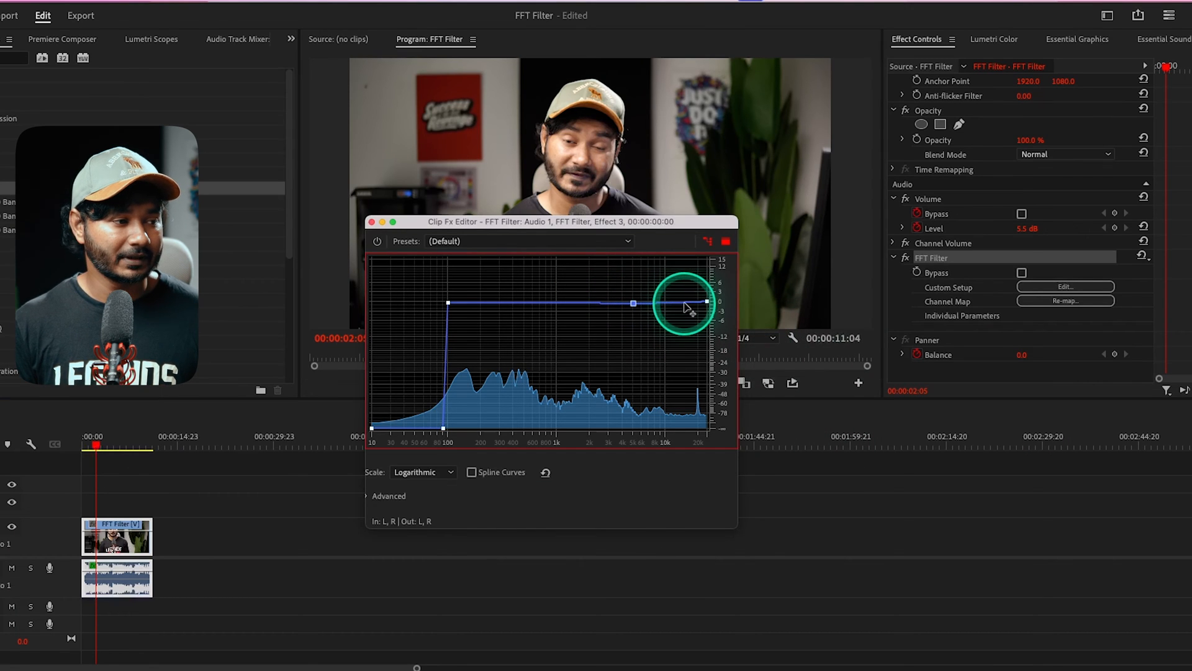
pyautogui.moveTo(684, 302); pyautogui.dragTo(668, 324)
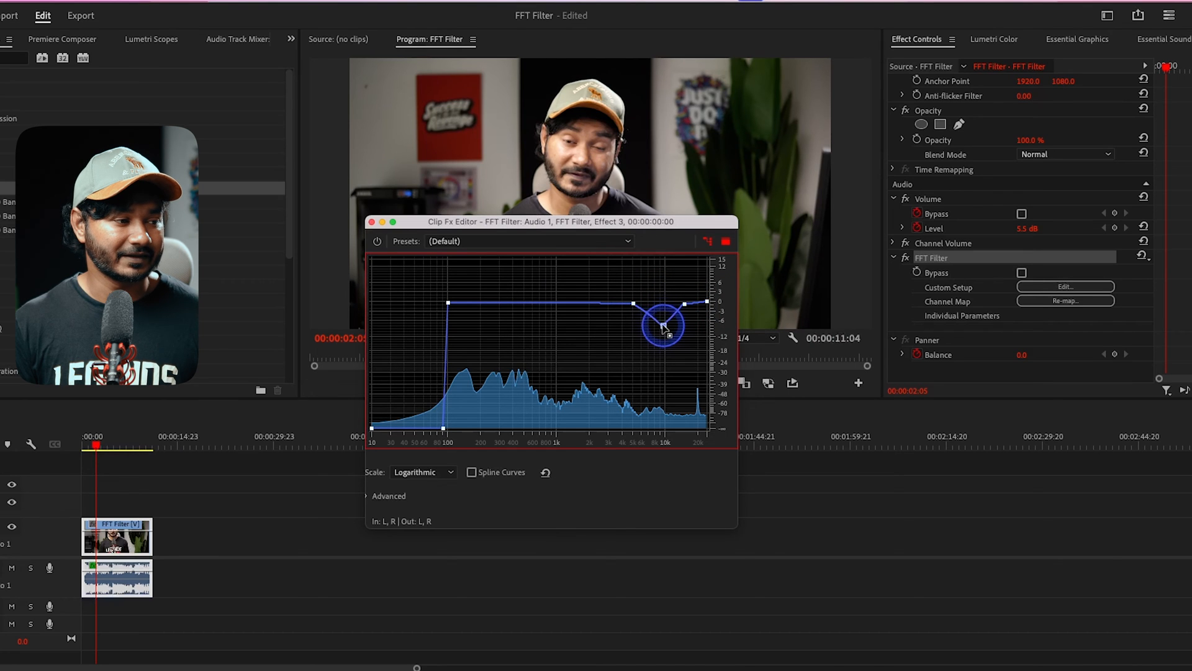
pyautogui.moveTo(665, 325); pyautogui.dragTo(654, 327)
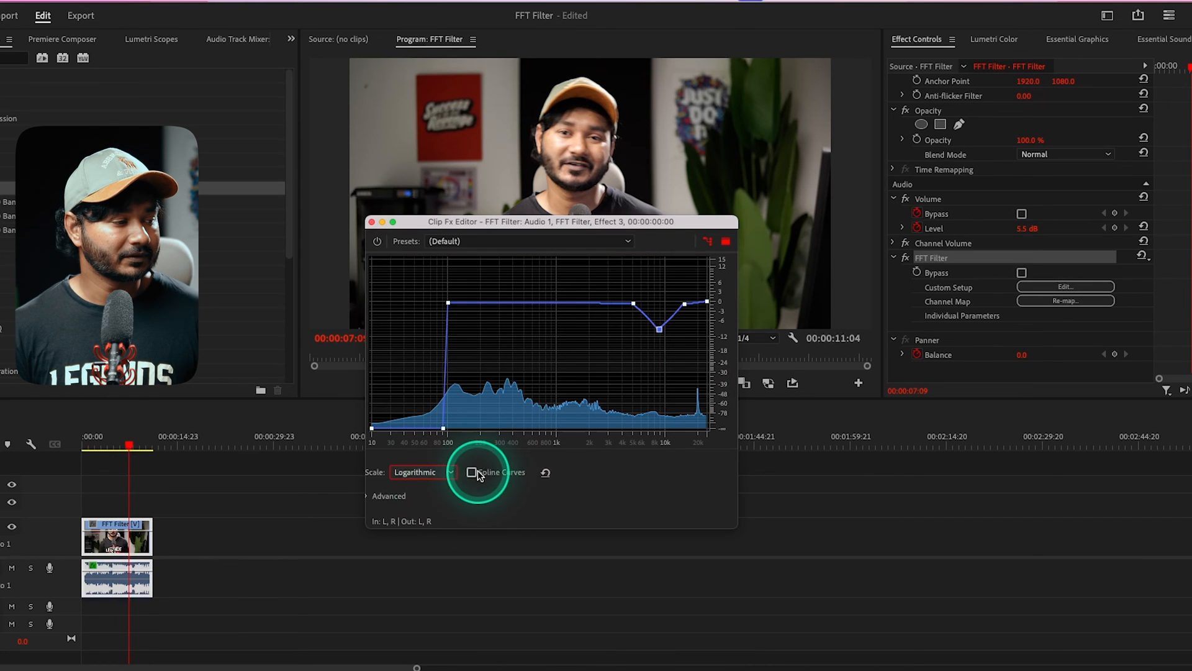
# Step: Enable Spline Curves so the low cut and notch become rounded slopes
pyautogui.click(472, 471)
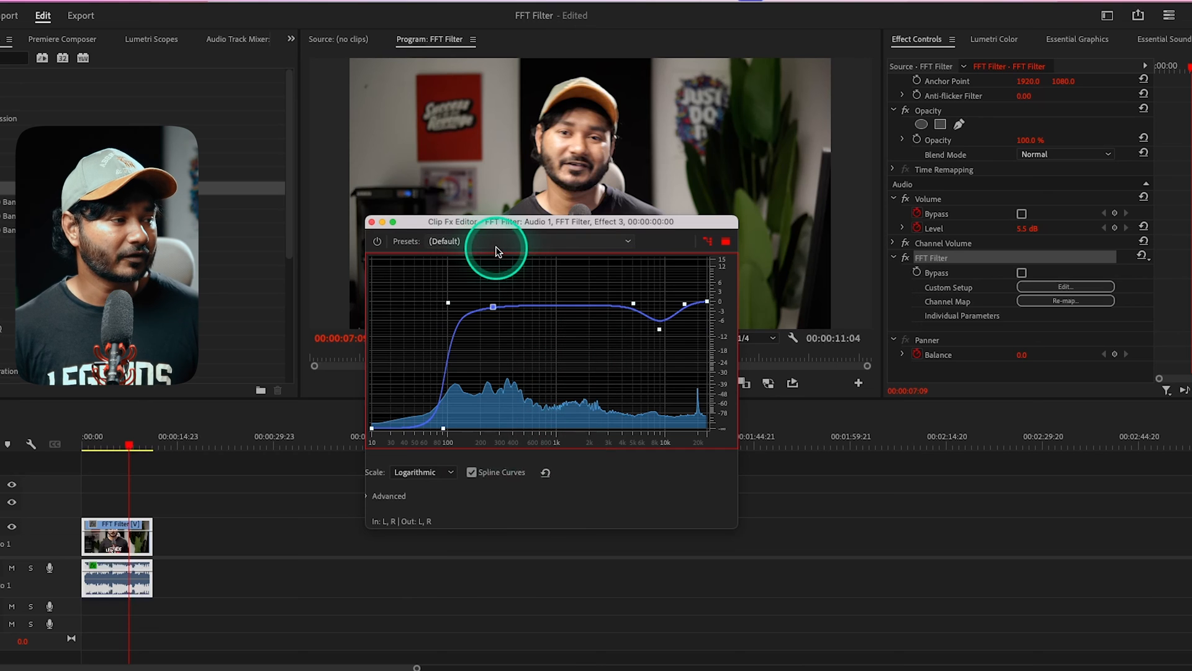
# Step: Load the De-Esser preset curve and view it on the logarithmic scale
pyautogui.click(627, 240)
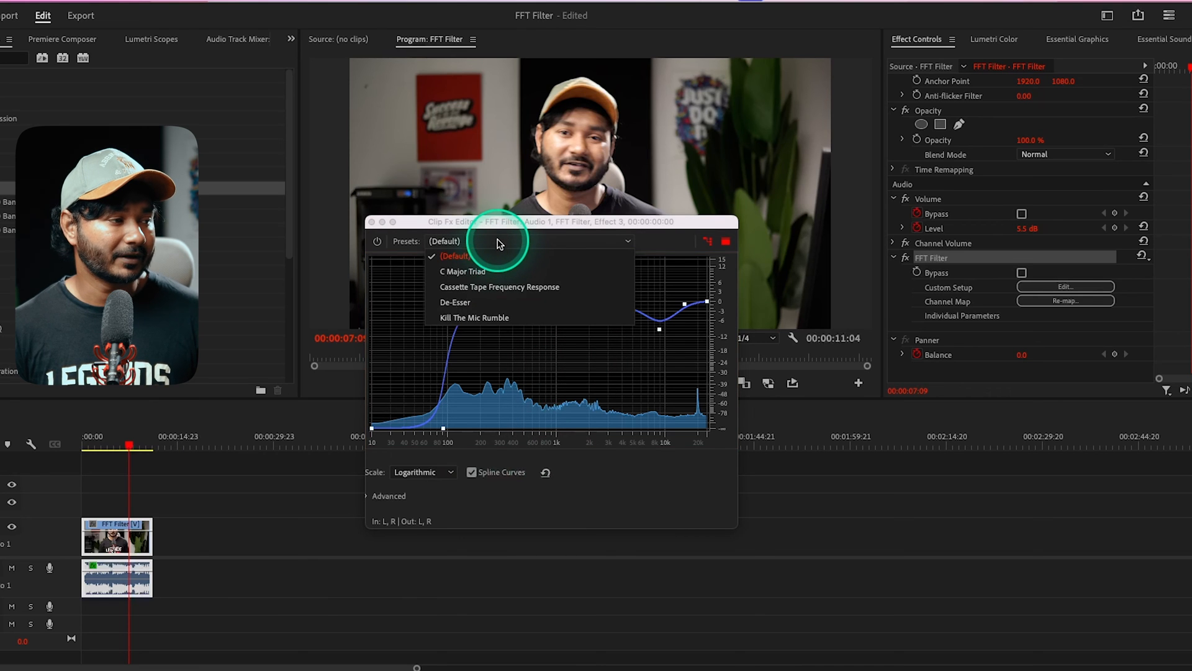
pyautogui.click(455, 301)
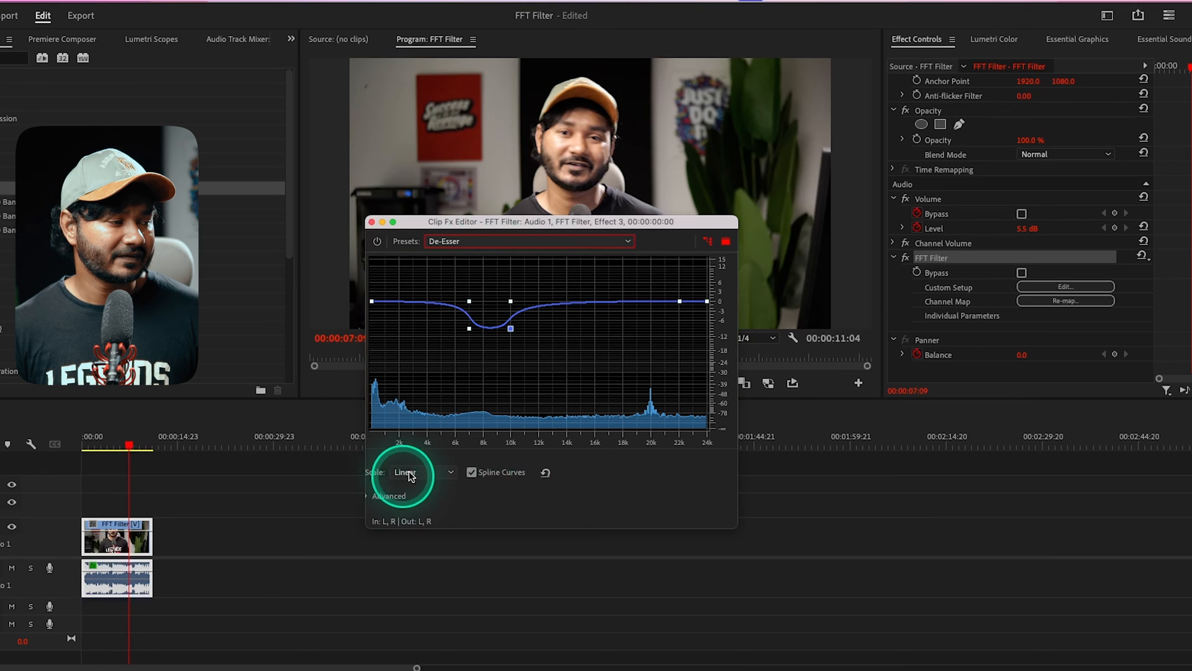
pyautogui.click(422, 471)
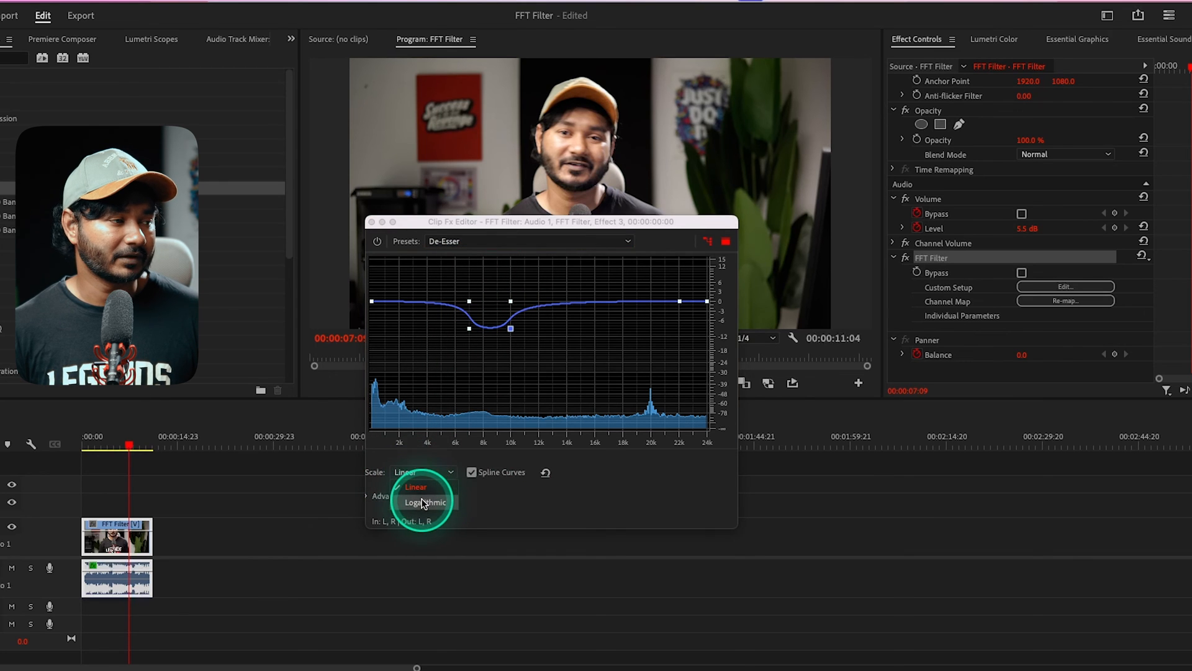
pyautogui.click(425, 501)
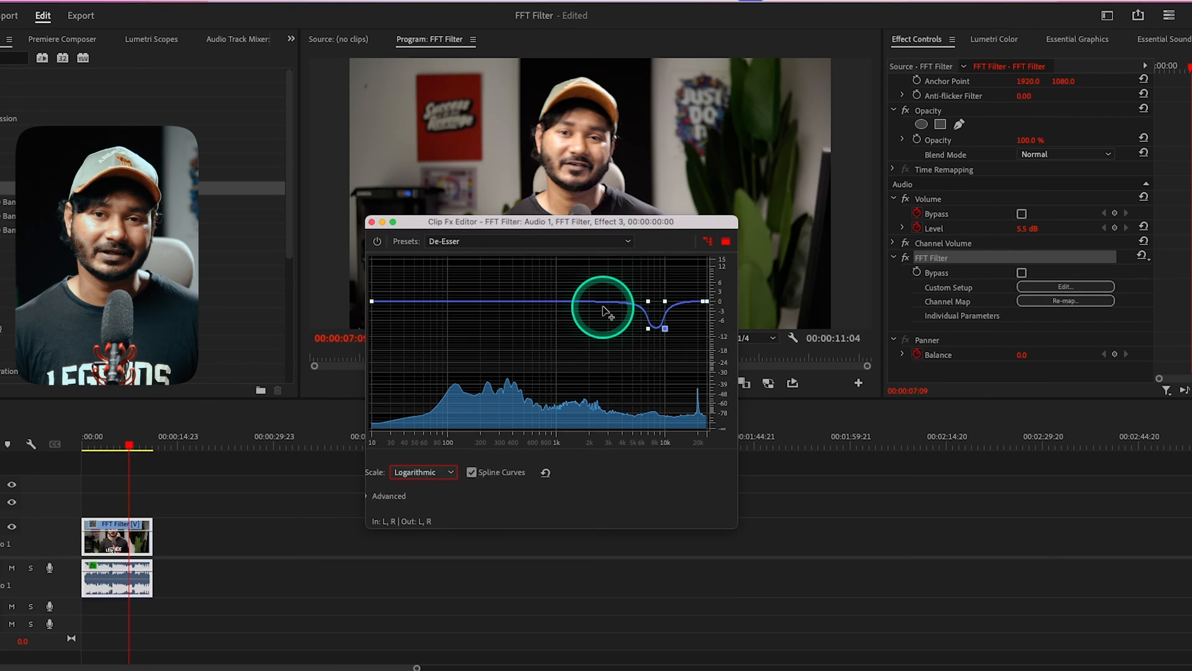
# Step: Load the Kill The Mic Rumble preset, then reset the curve flat with splines off
pyautogui.click(531, 241)
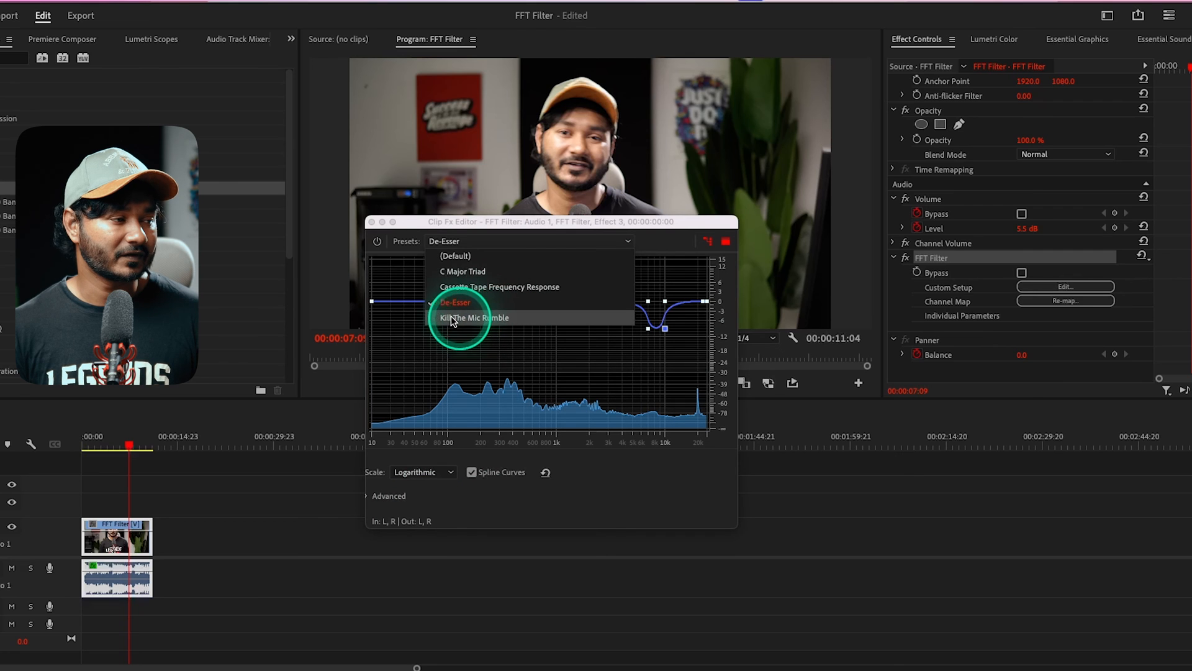
pyautogui.click(473, 317)
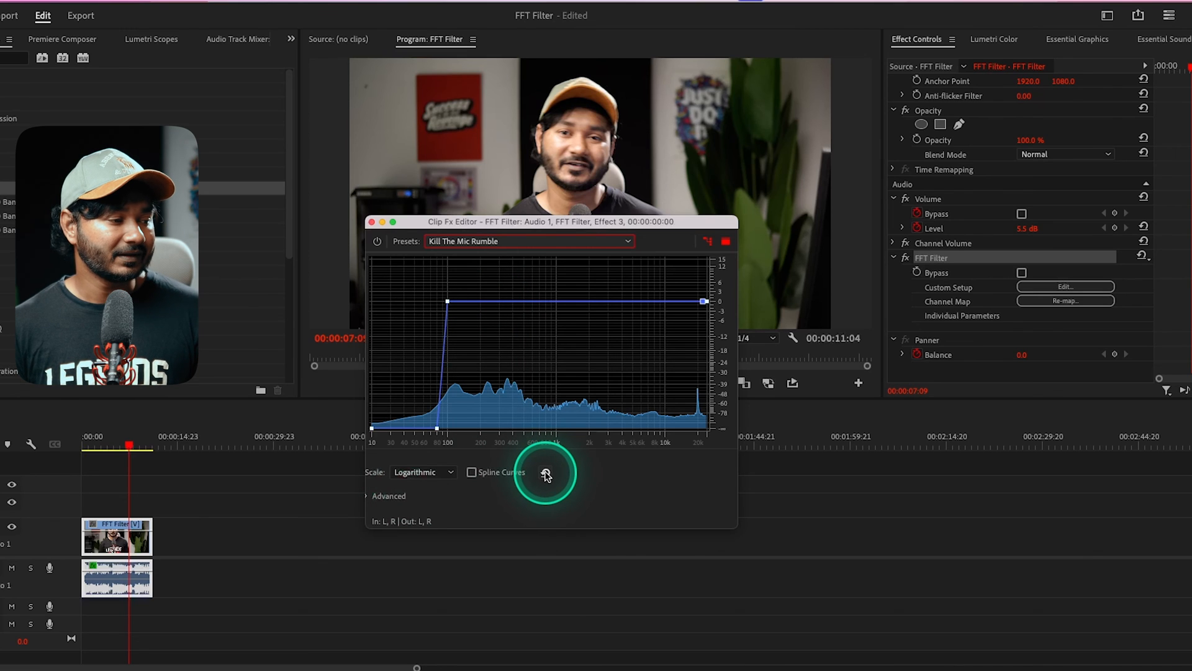
pyautogui.click(546, 472)
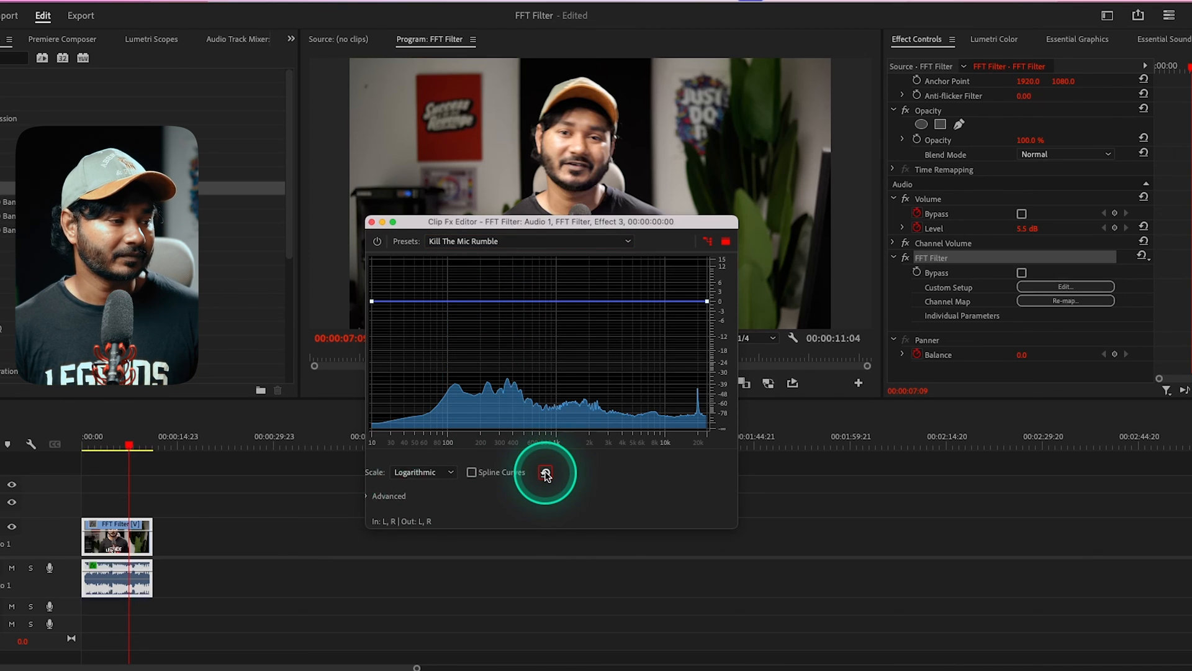
pyautogui.click(546, 471)
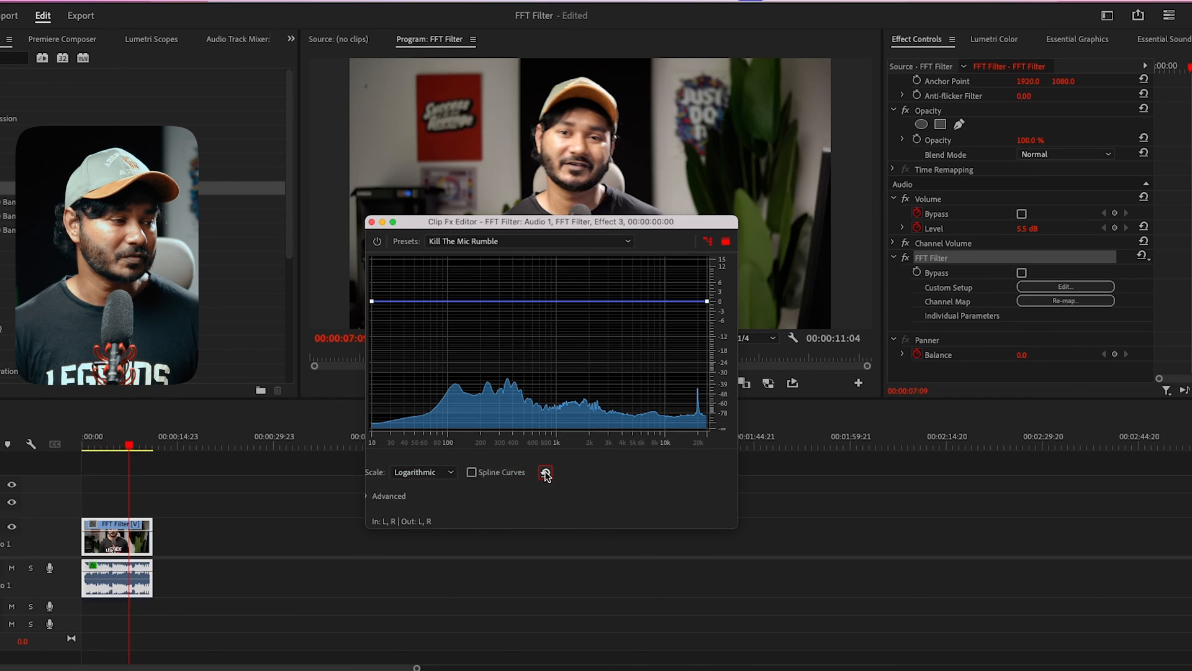